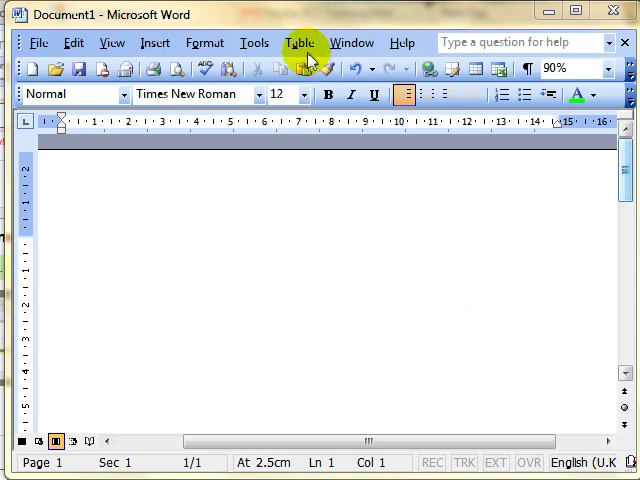
mouse_move(310, 48)
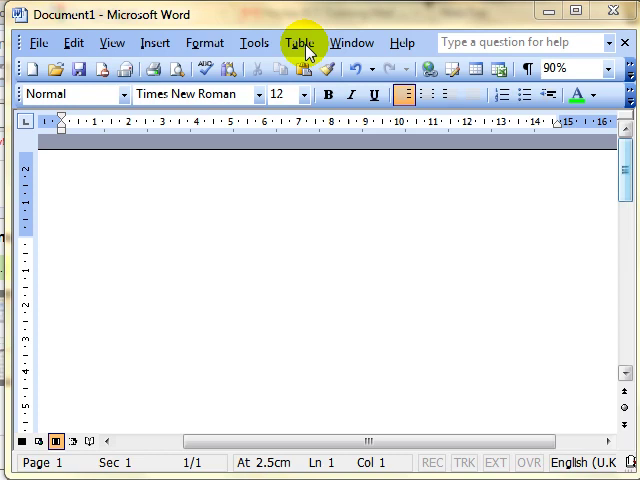
Step: Insert an empty 2-column, 2-row table via Table > Insert > Table
left_click(300, 42)
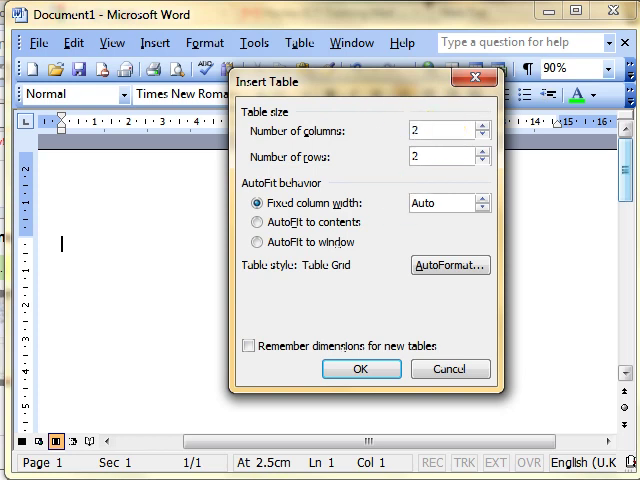
mouse_move(432, 122)
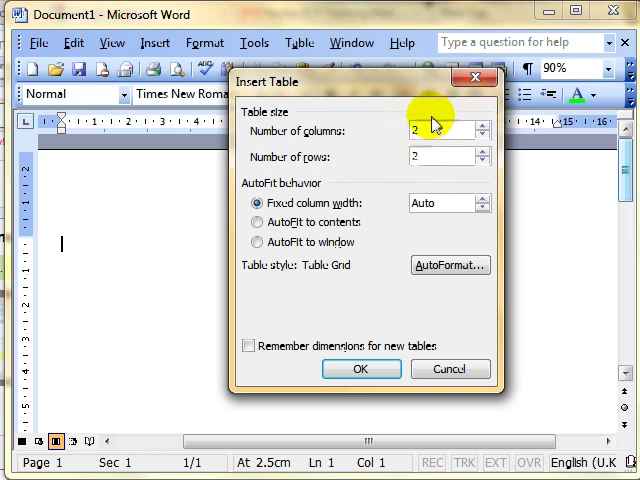
left_click(360, 368)
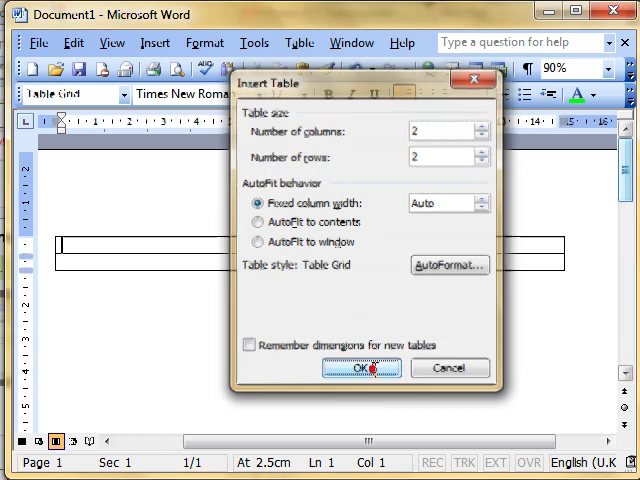
left_click(356, 368)
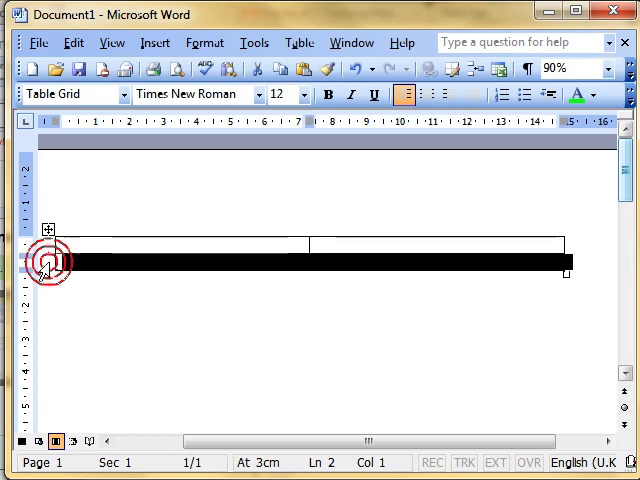
mouse_move(112, 264)
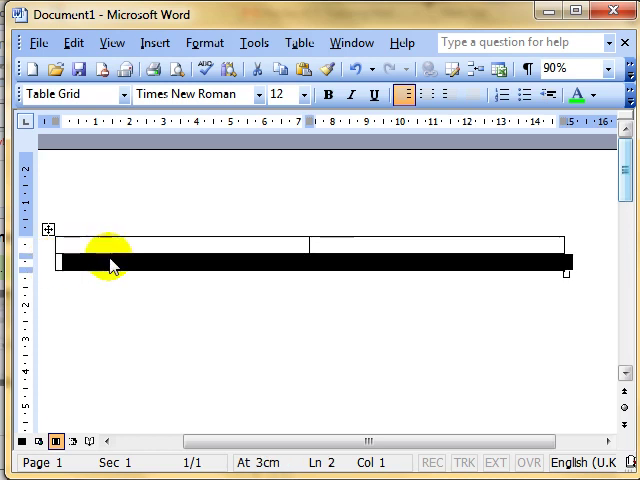
right_click(112, 262)
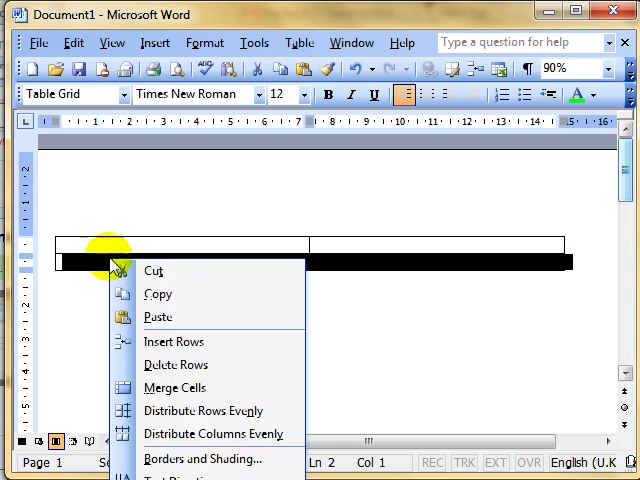
mouse_move(262, 152)
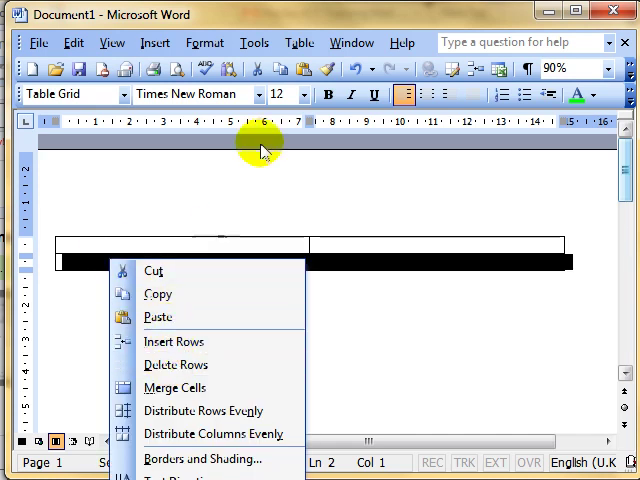
left_click(298, 42)
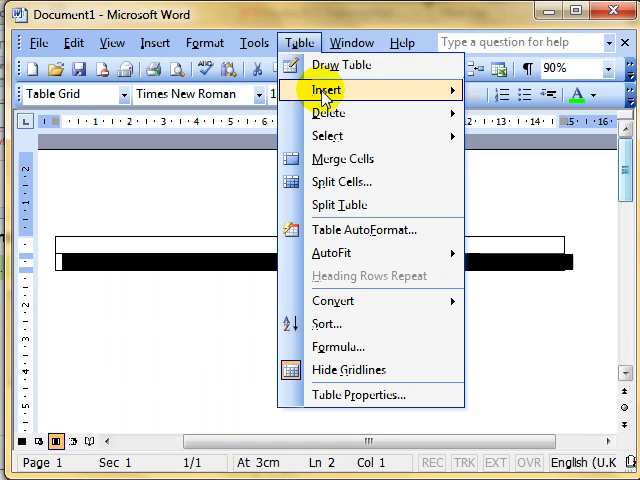
mouse_move(328, 112)
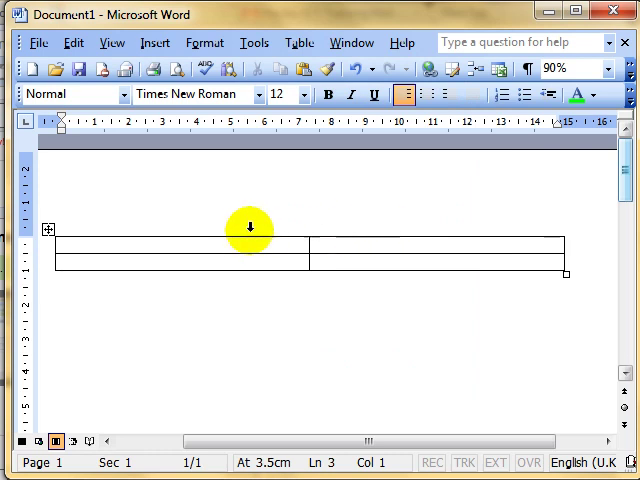
mouse_move(352, 250)
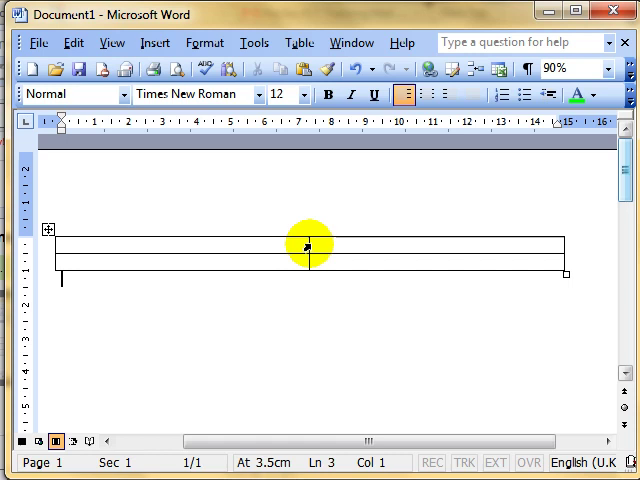
mouse_move(310, 244)
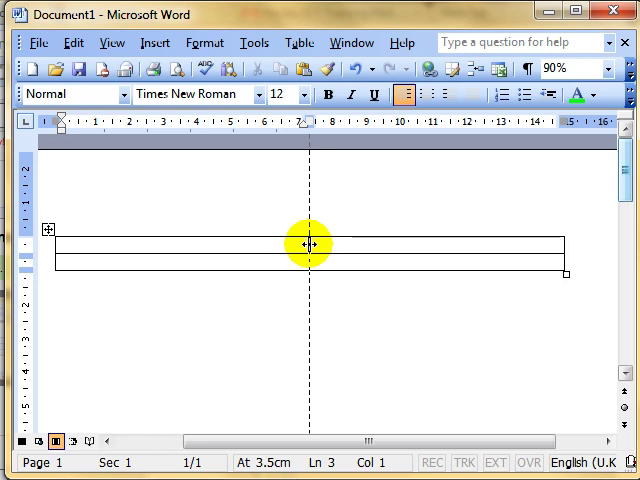
Step: Shift the border between the two columns so the first column becomes narrower
left_click_drag(308, 244, 392, 246)
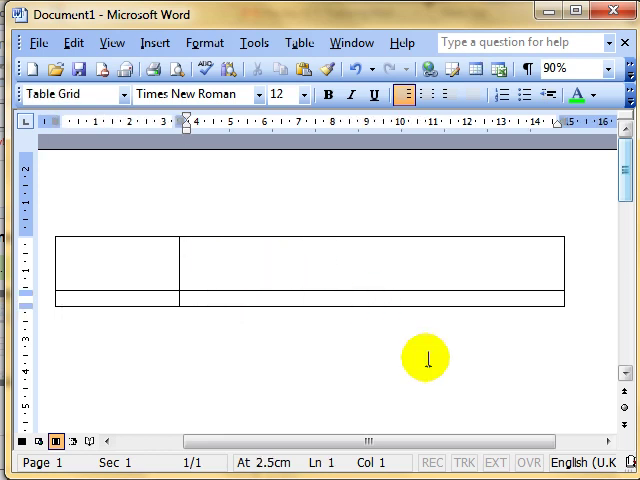
mouse_move(124, 290)
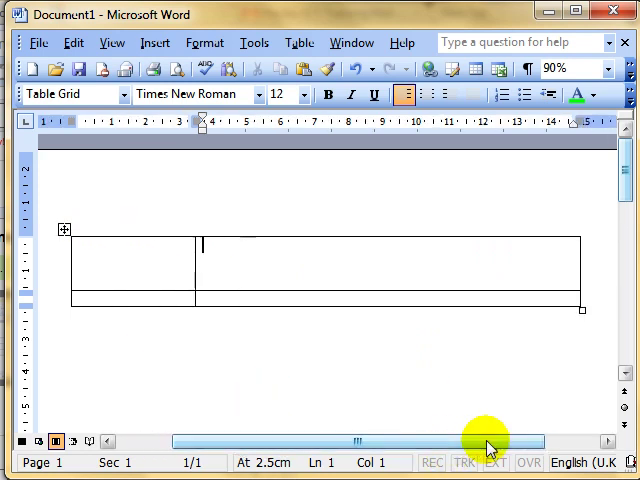
mouse_move(524, 288)
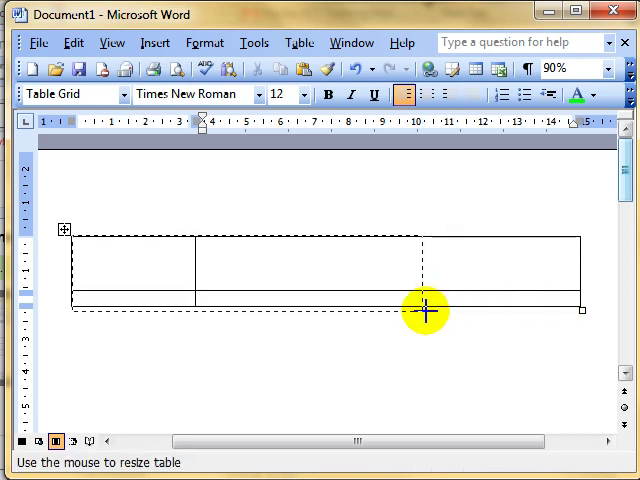
Step: Pull the table's right border inward so the whole table becomes narrower
left_click_drag(424, 310, 418, 390)
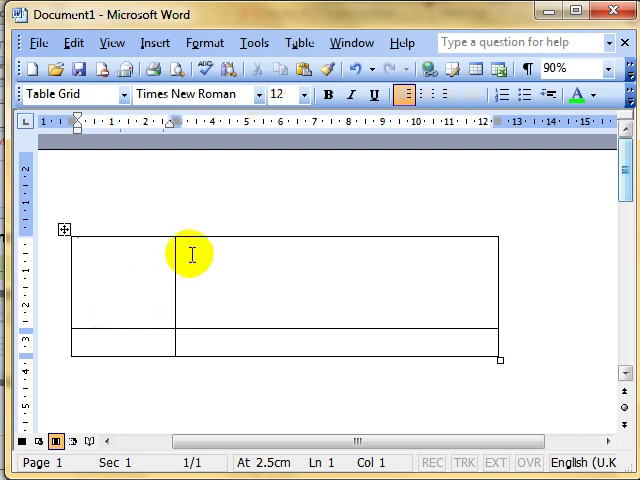
mouse_move(164, 272)
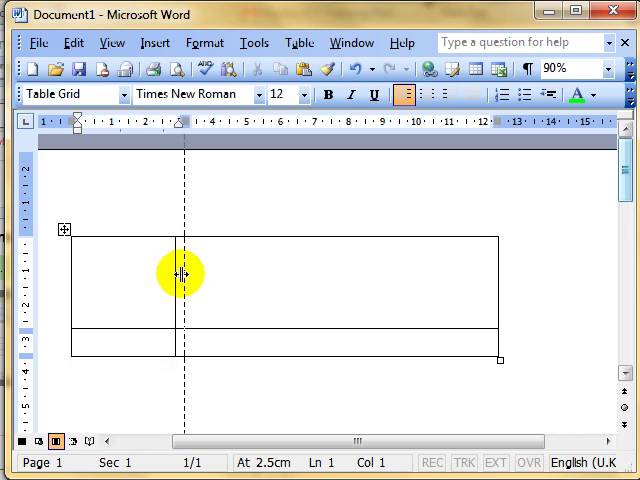
Step: Shift the column border slightly right to widen the first column
left_click_drag(178, 274, 204, 274)
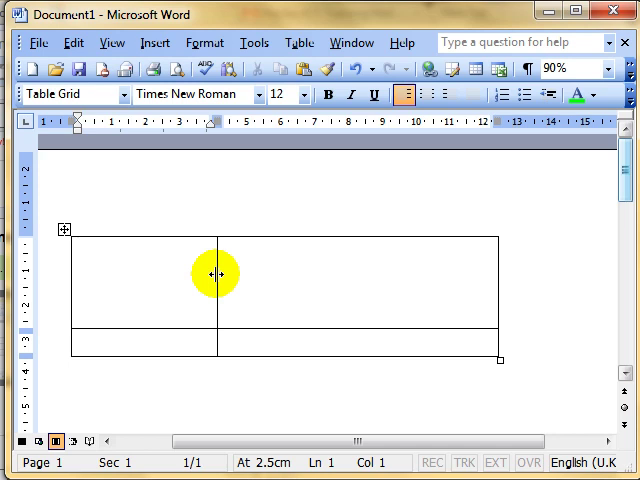
Step: Alt-drag the column border to read cm widths on the ruler, then set its final position further right
left_click_drag(216, 272, 216, 272)
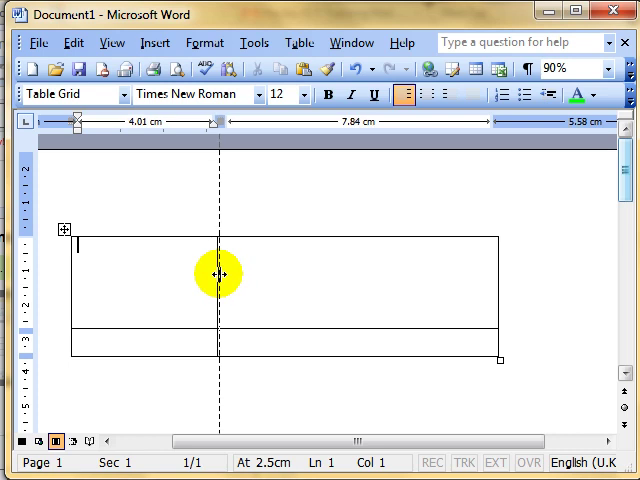
left_click_drag(216, 272, 218, 272)
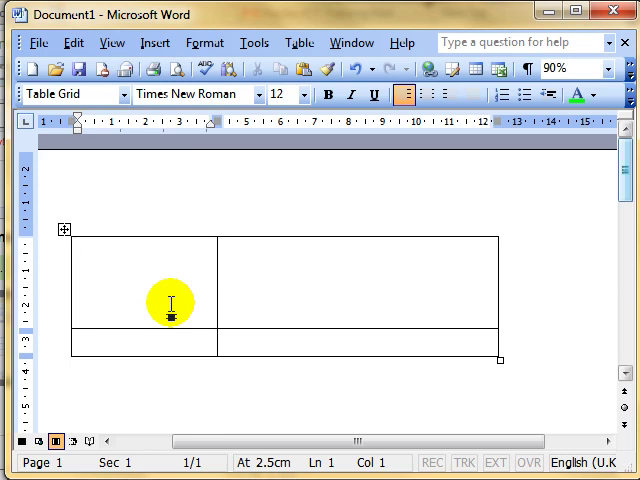
left_click(80, 244)
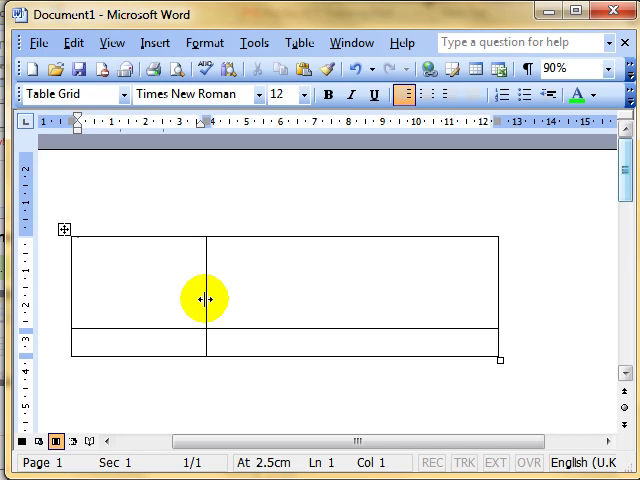
left_click_drag(204, 298, 242, 312)
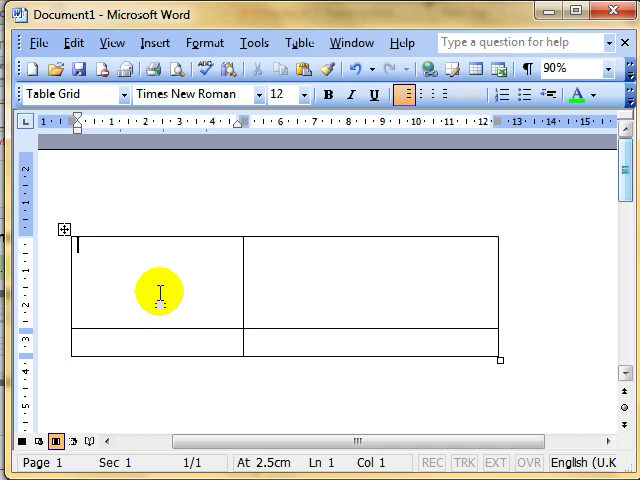
mouse_move(240, 280)
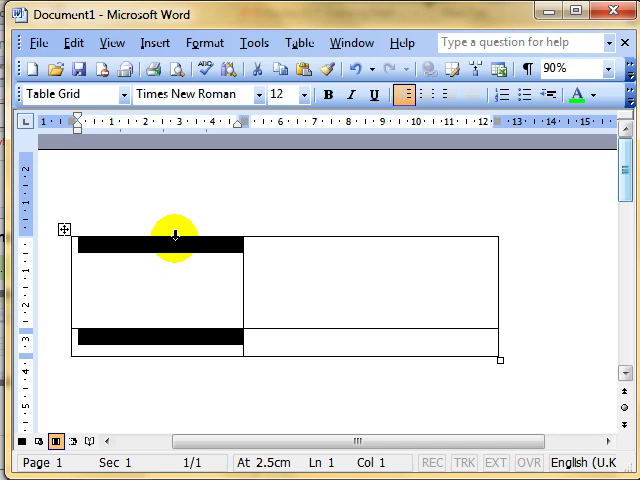
Step: Bring up Table Properties for the first column, currently showing 5.1 cm preferred width
right_click(176, 236)
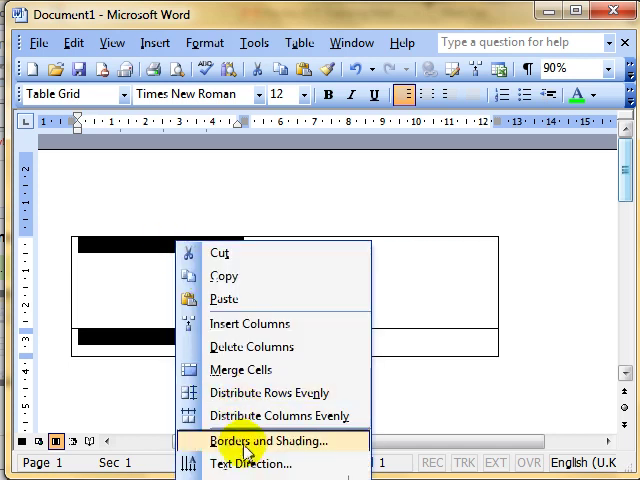
mouse_move(256, 464)
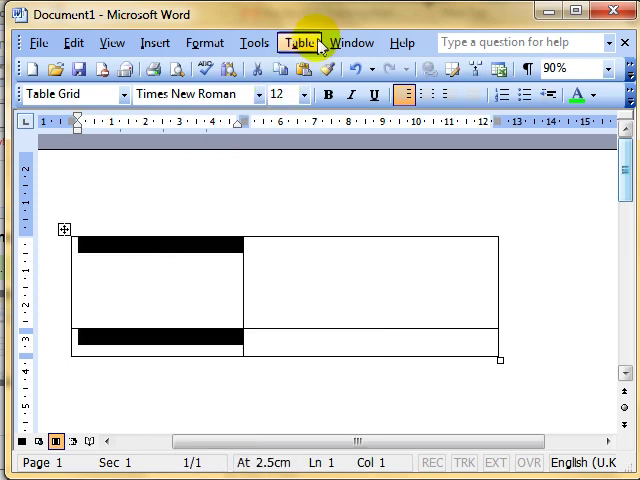
left_click(296, 42)
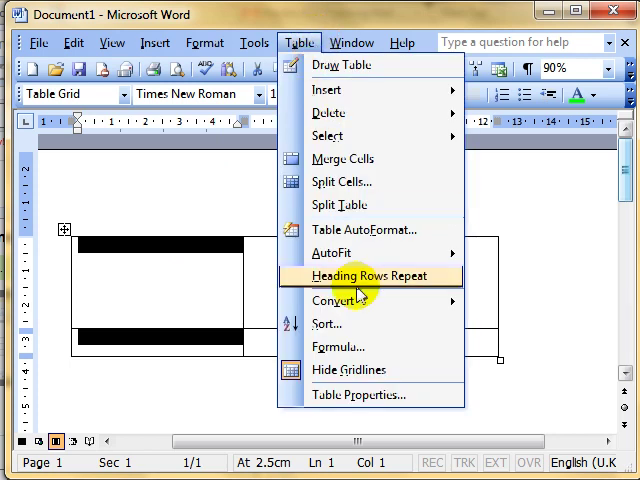
mouse_move(380, 394)
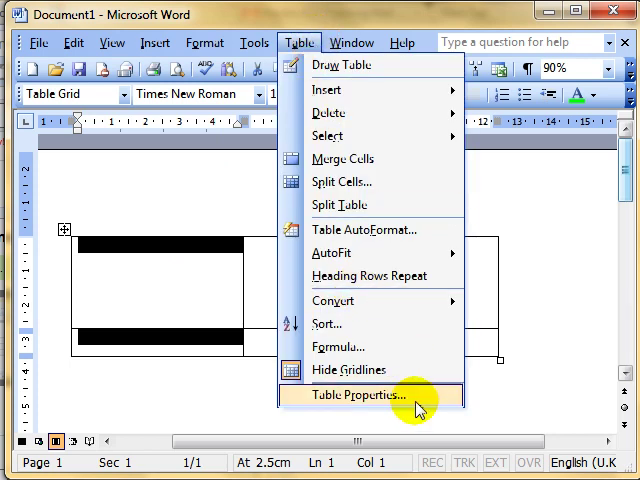
left_click(368, 394)
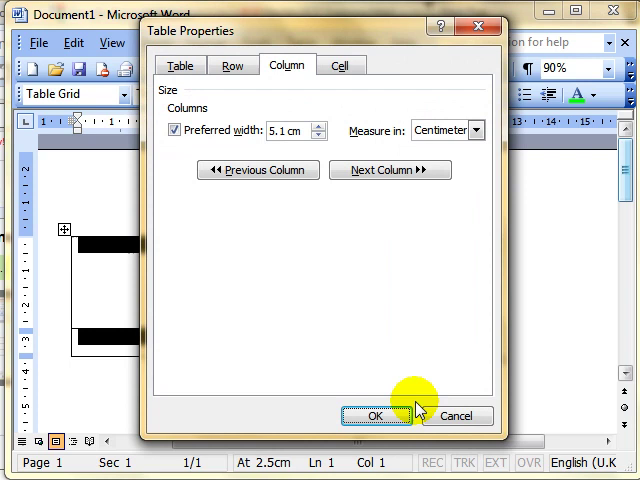
mouse_move(252, 280)
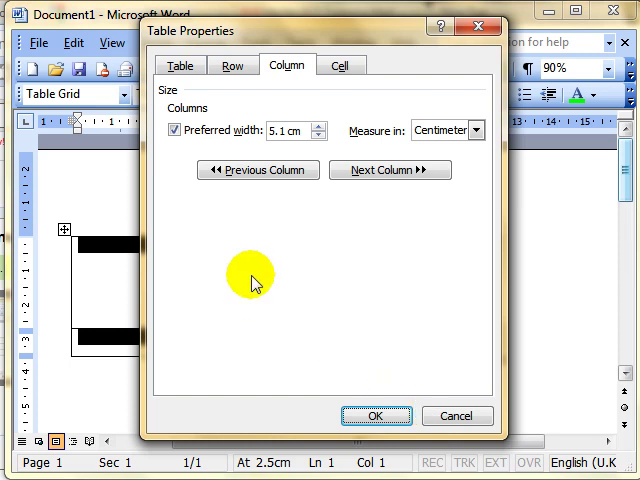
Step: Set Column 1's preferred width to 3 in Centimeters and apply it
left_click(232, 64)
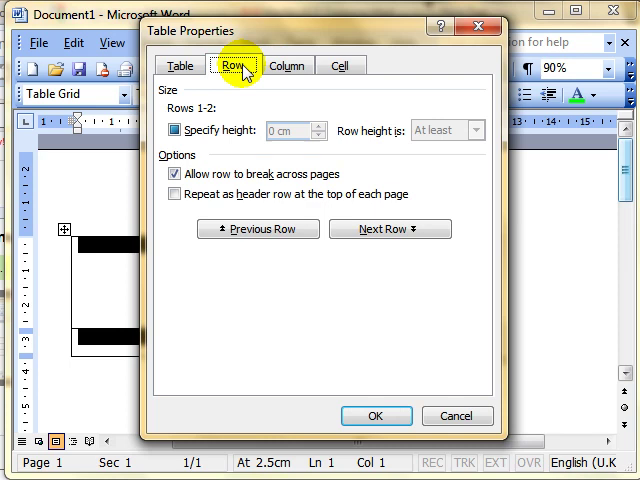
left_click(288, 64)
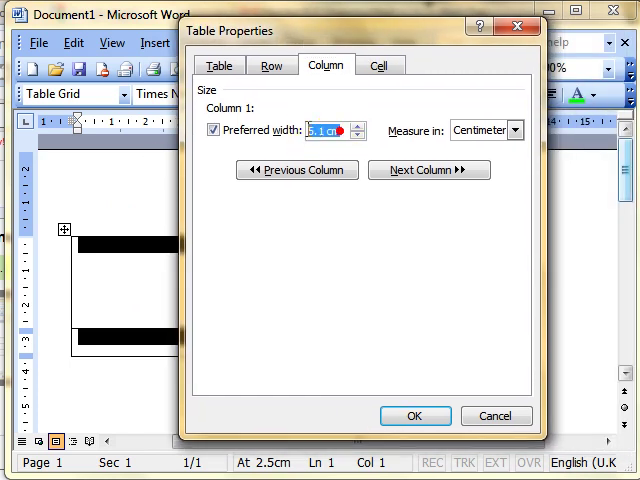
mouse_move(300, 136)
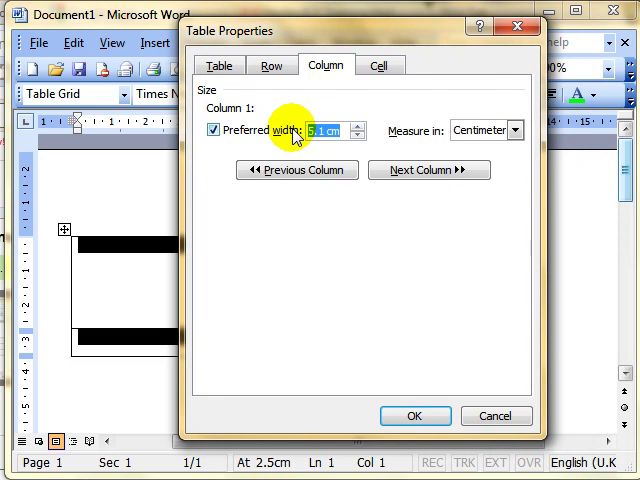
type("3")
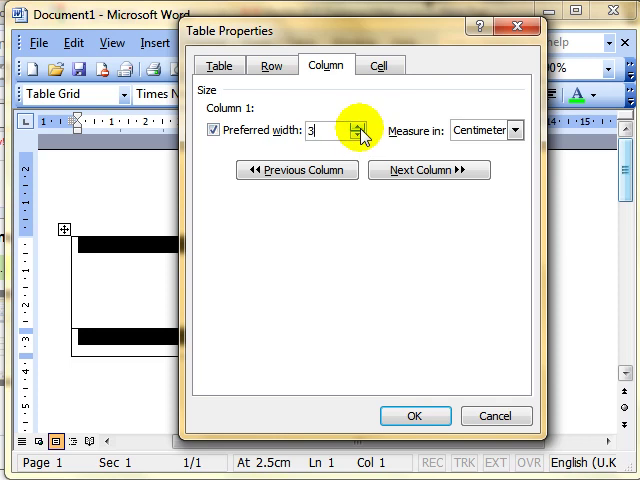
left_click(356, 124)
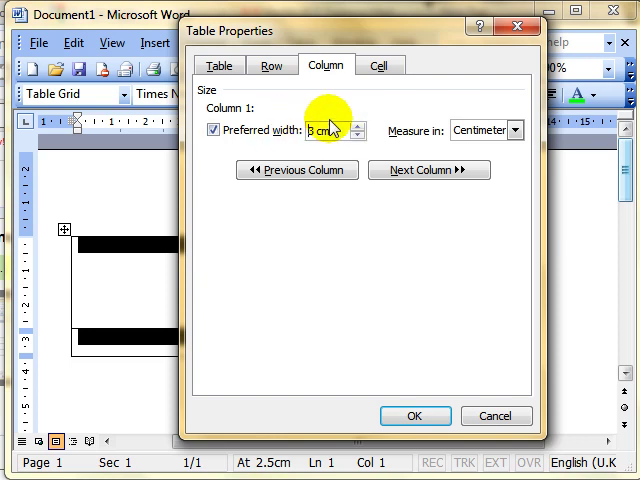
left_click(516, 130)
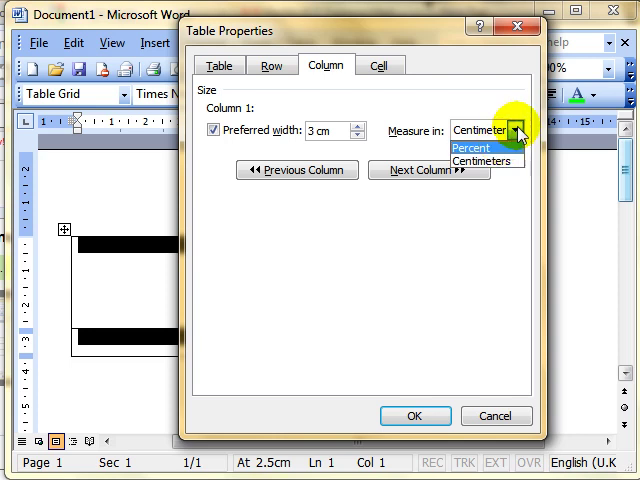
left_click(486, 160)
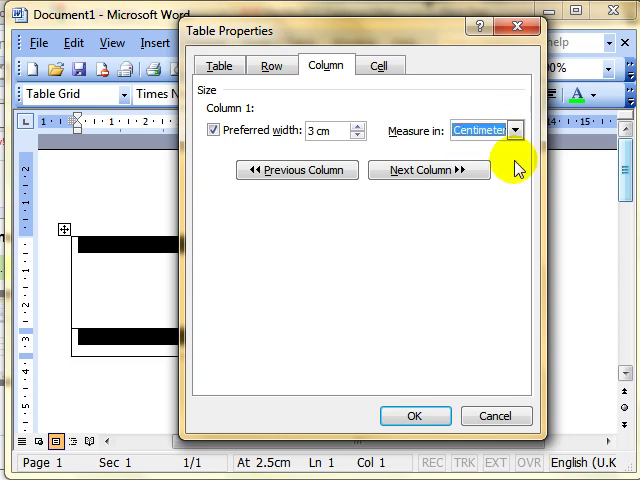
mouse_move(420, 384)
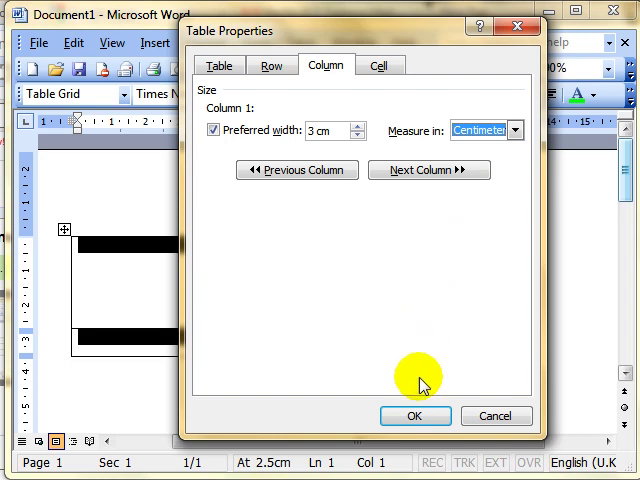
left_click(416, 416)
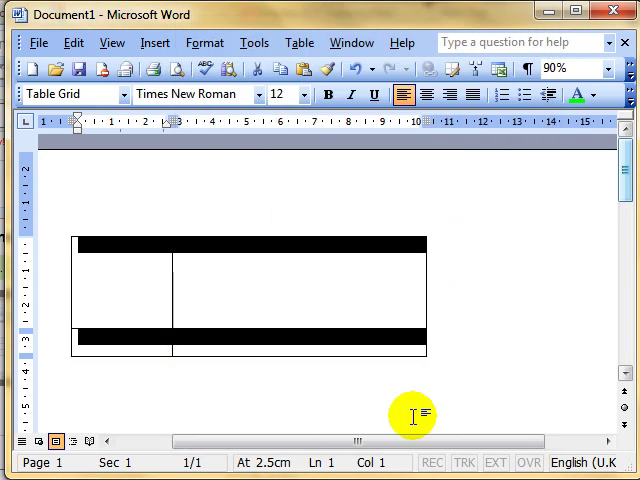
Step: Place the insertion point back in the table to reach Table Properties again
left_click(124, 256)
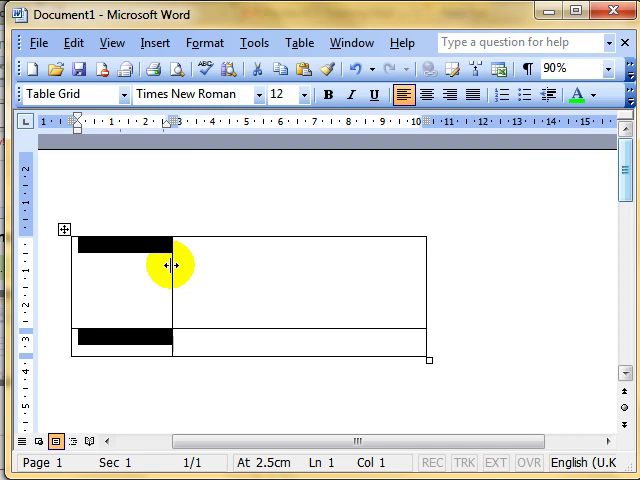
mouse_move(140, 272)
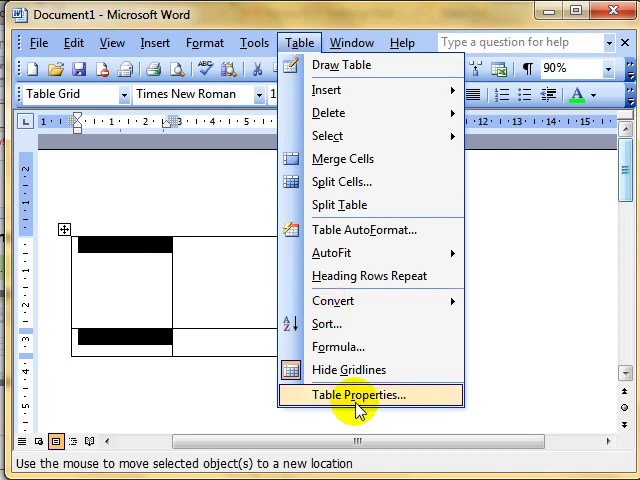
Step: In Table Properties, set Column 2's preferred width to 5 cm and apply it
left_click(368, 394)
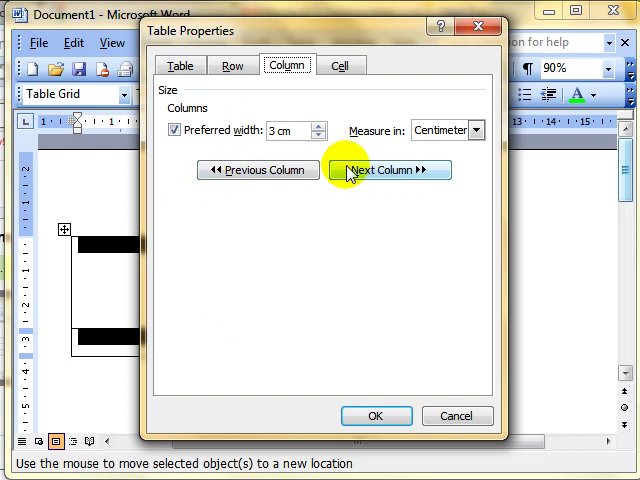
left_click(388, 170)
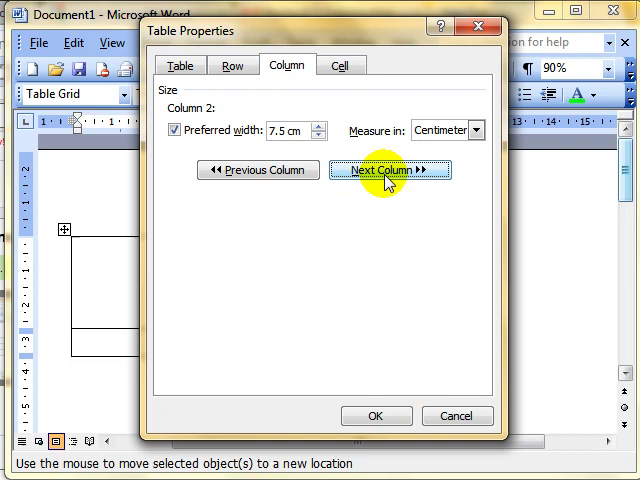
left_click(388, 168)
type("5")
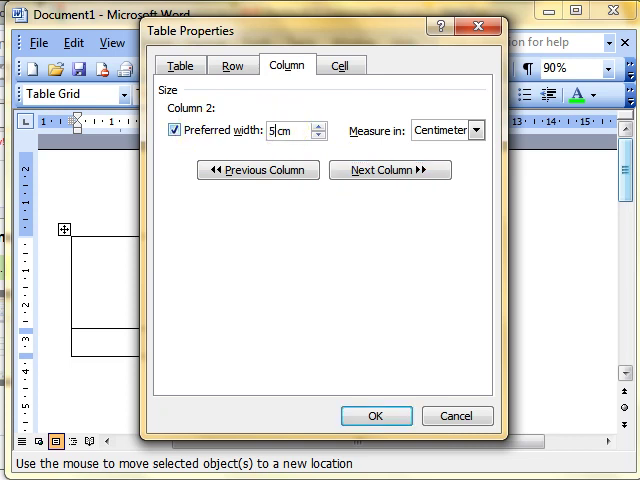
mouse_move(350, 212)
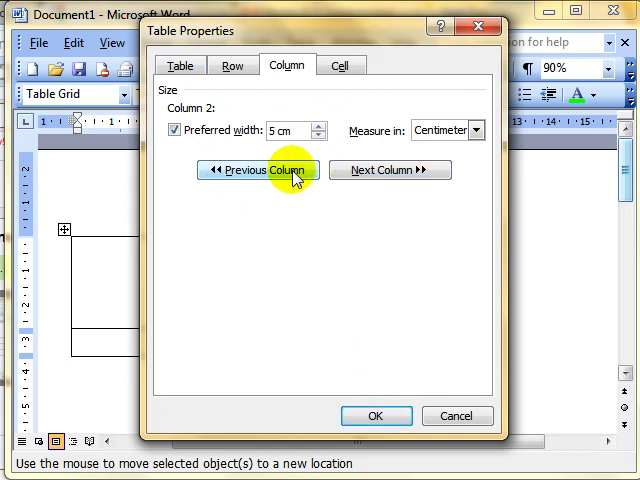
left_click(256, 170)
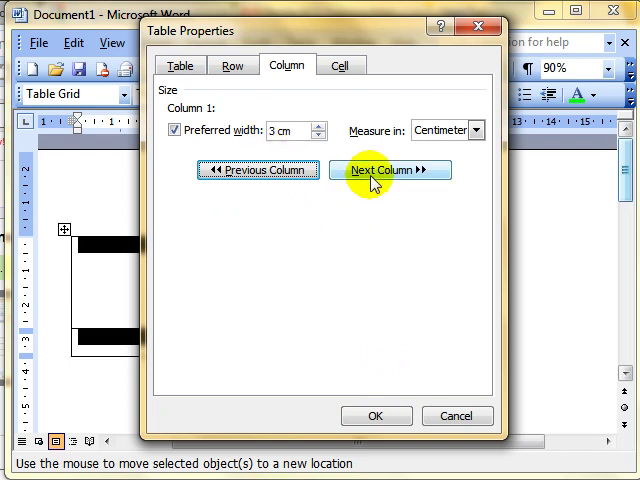
left_click(388, 168)
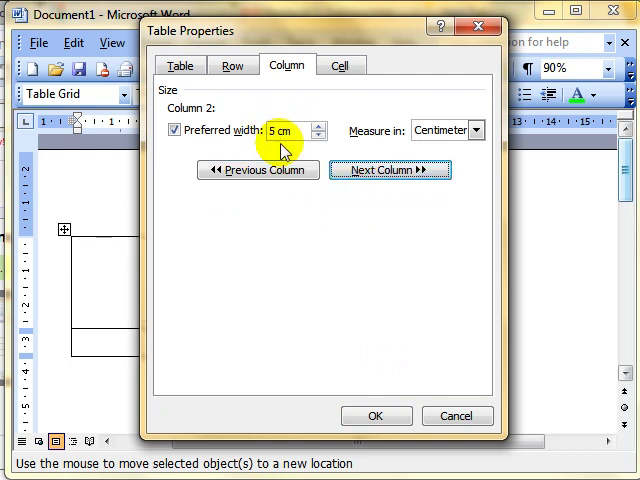
left_click(376, 416)
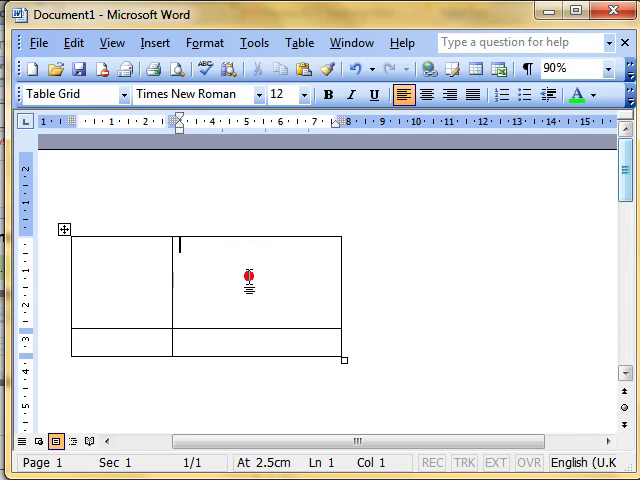
mouse_move(120, 288)
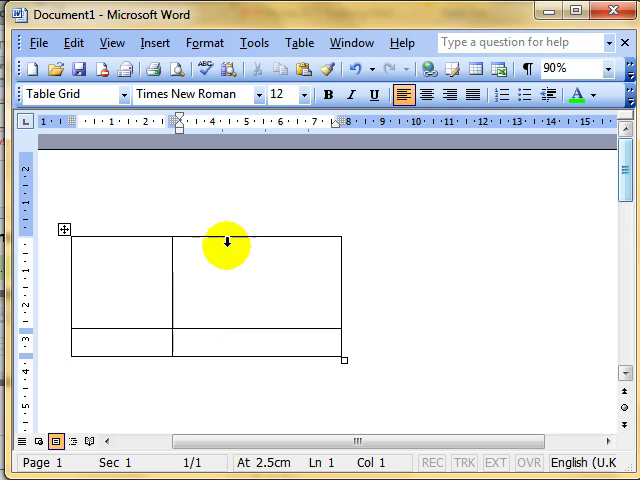
Step: Reach the Row settings of Table Properties for Row 1
left_click(298, 44)
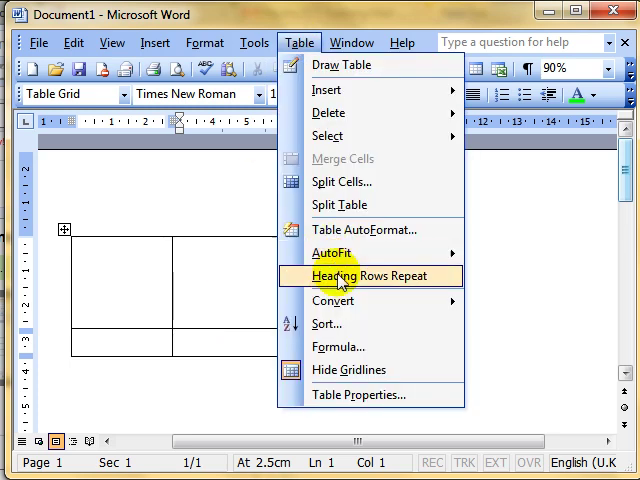
left_click(360, 394)
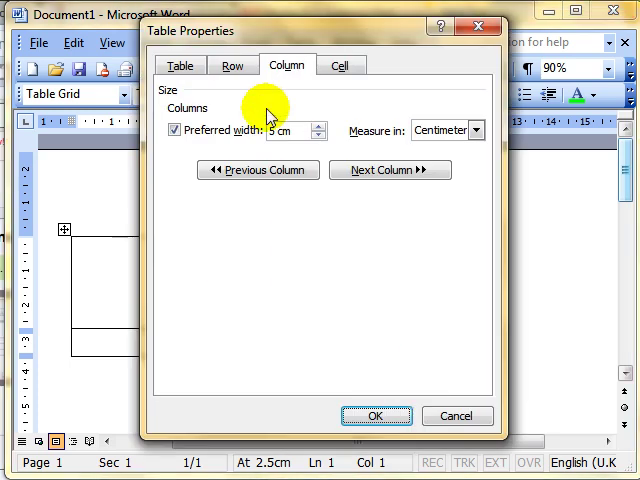
left_click(232, 64)
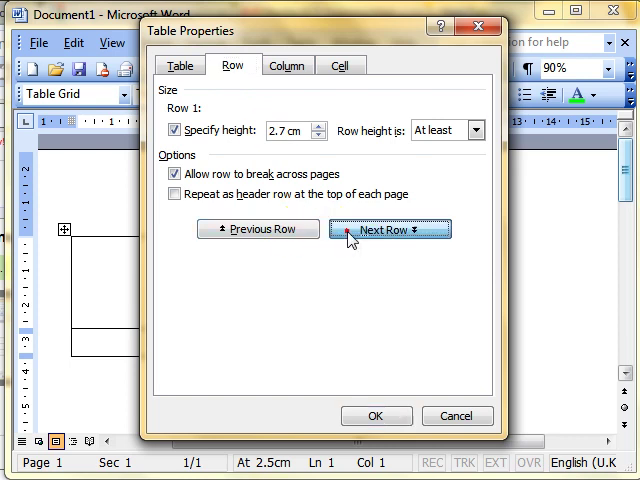
left_click(388, 228)
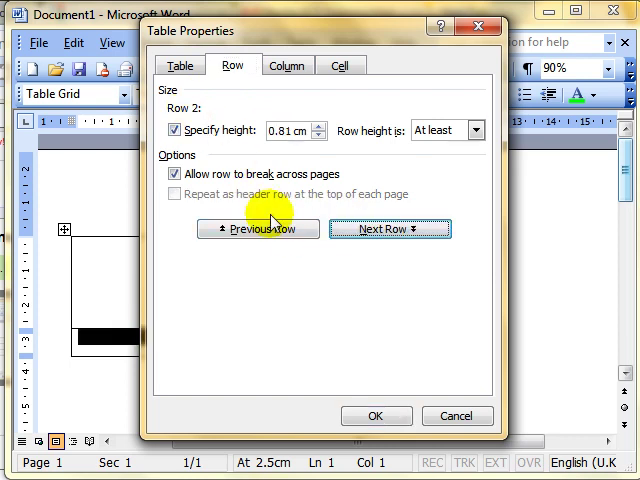
left_click(256, 228)
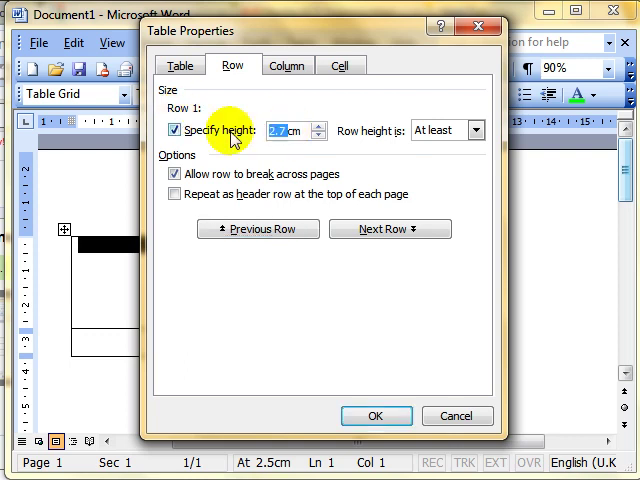
Step: Set Row 1's height to exactly 1cm and apply it
type("1cm")
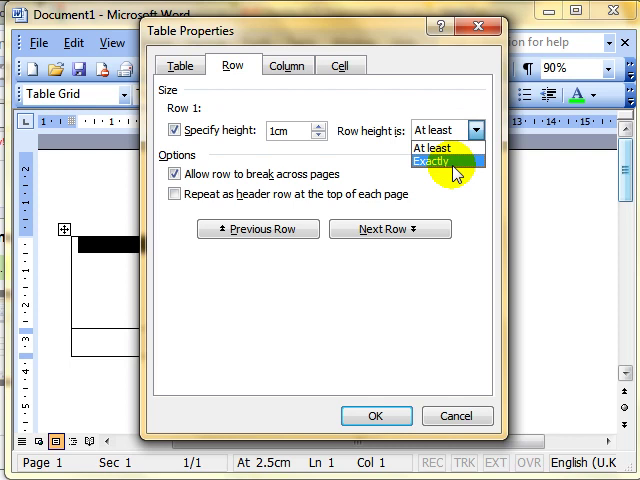
left_click(432, 160)
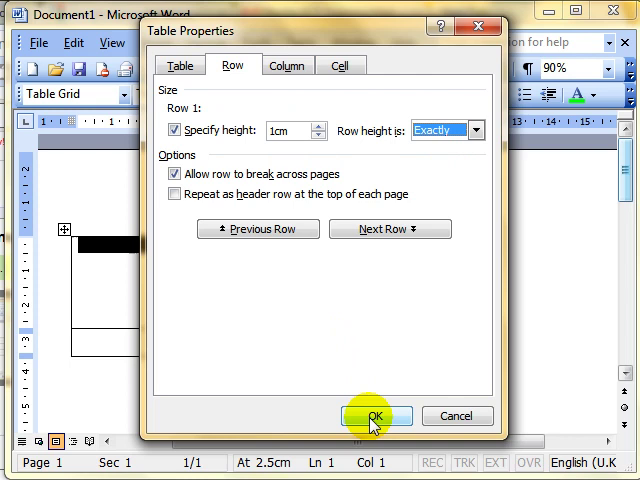
left_click(376, 416)
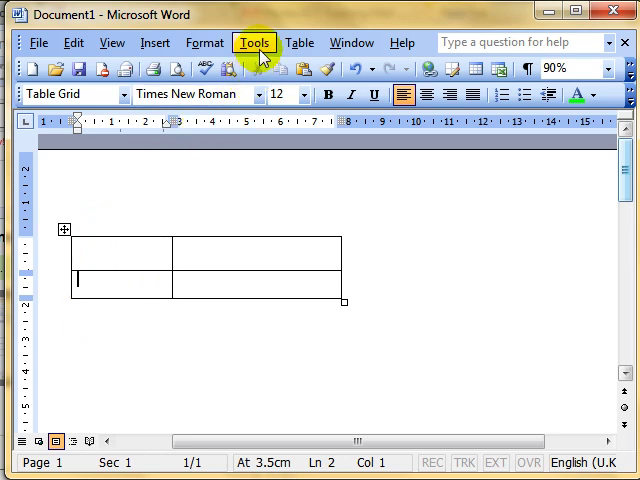
Step: Set row 2 to an exact height of 5 cm via Table Properties and confirm
left_click(300, 42)
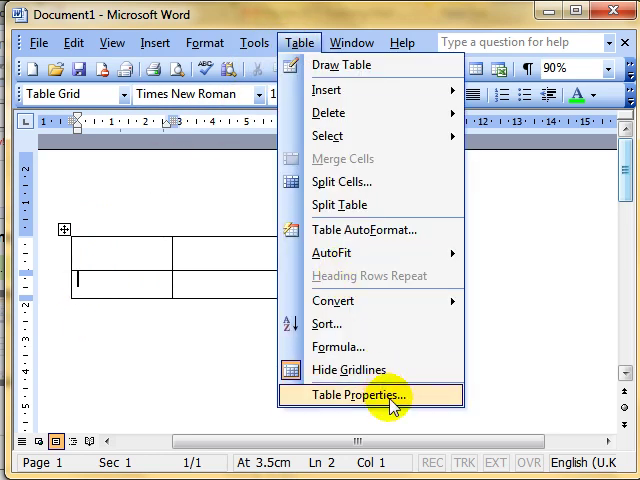
left_click(368, 396)
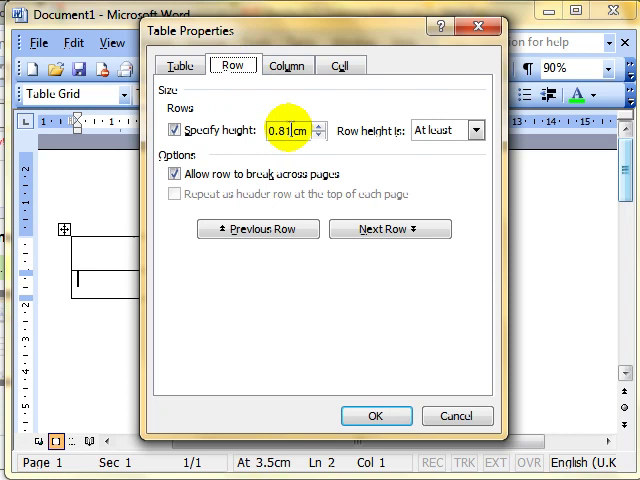
type("5 cm")
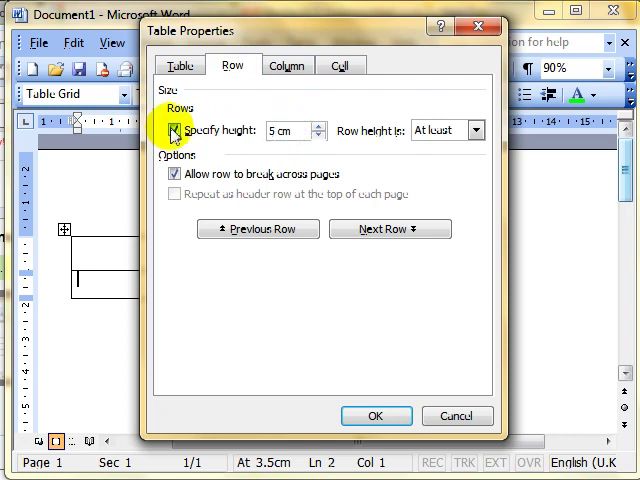
left_click(478, 130)
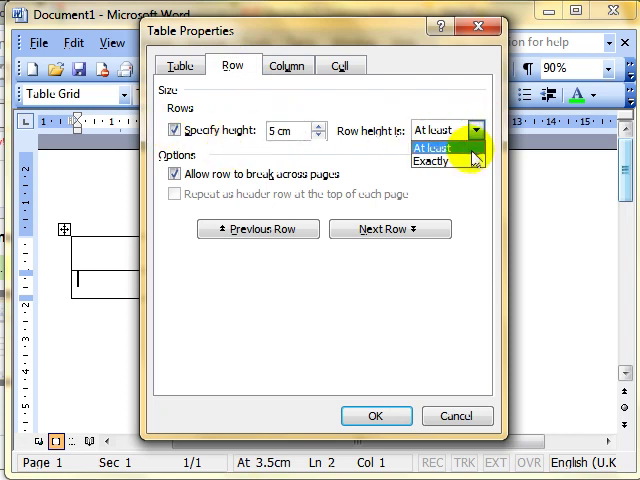
left_click(432, 162)
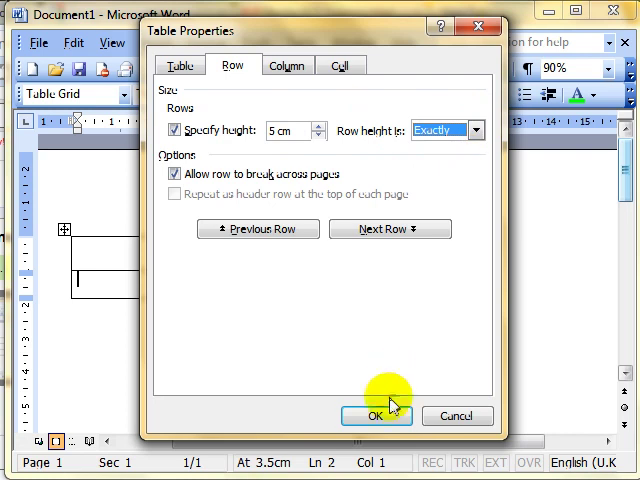
left_click(376, 416)
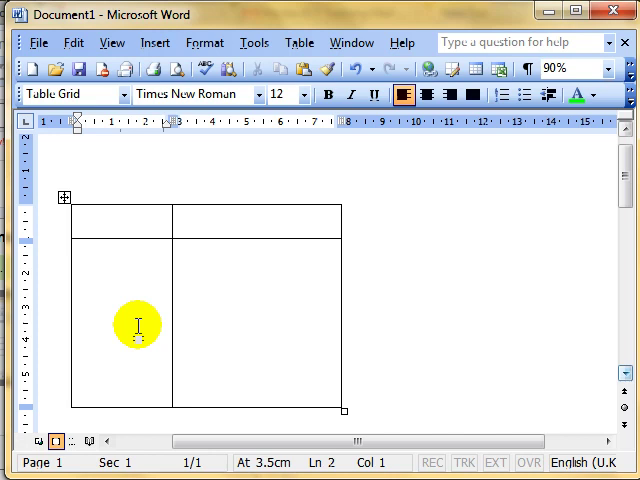
mouse_move(316, 404)
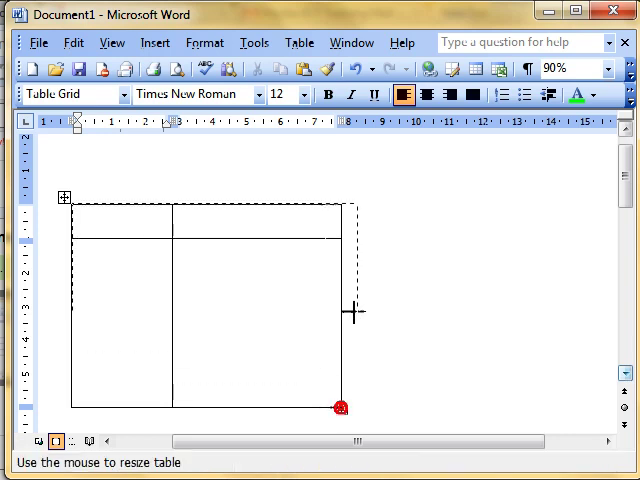
Step: Drag the table's corner handle up-right so it becomes wider with shorter rows
left_click_drag(340, 408, 456, 282)
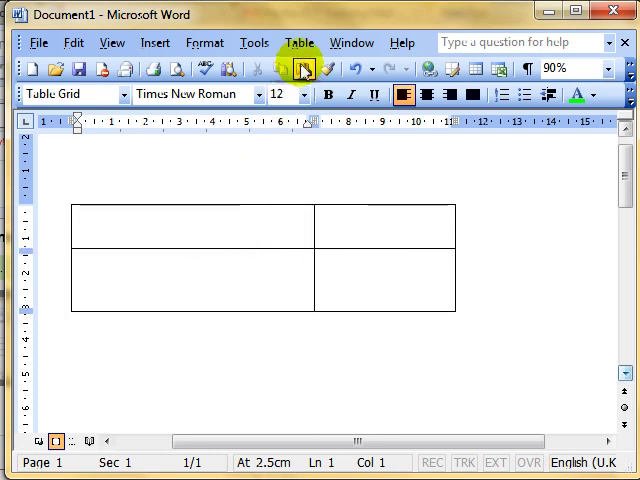
left_click(298, 42)
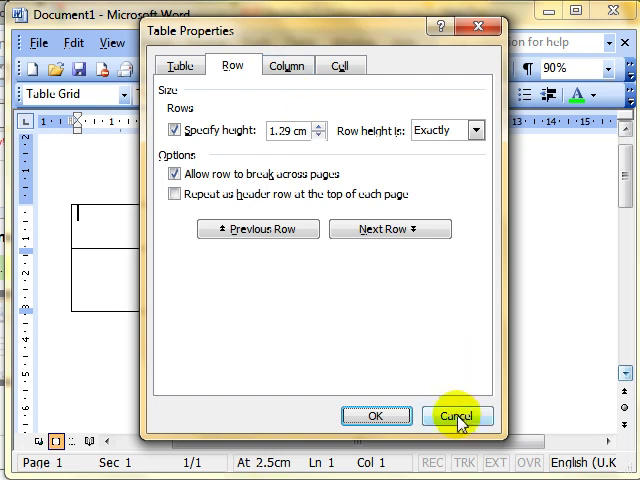
left_click(456, 416)
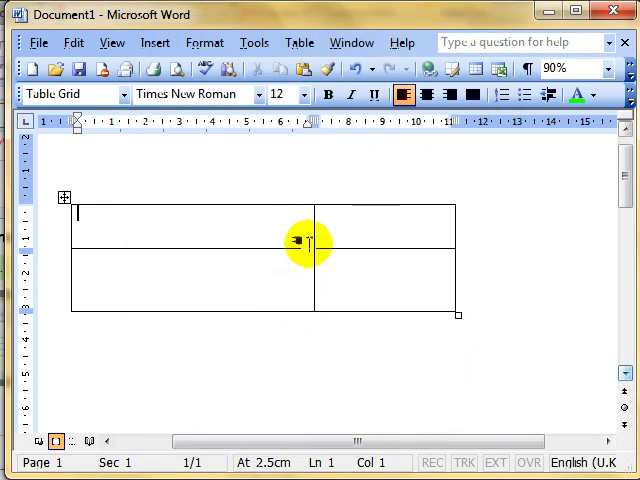